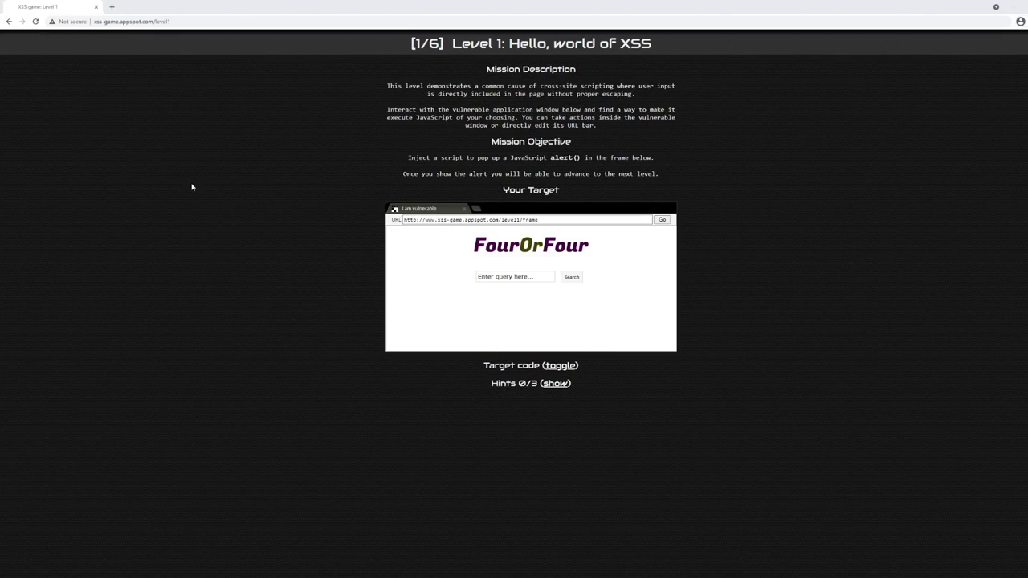
{"action": "mouse_move", "coordinate": [186, 180]}
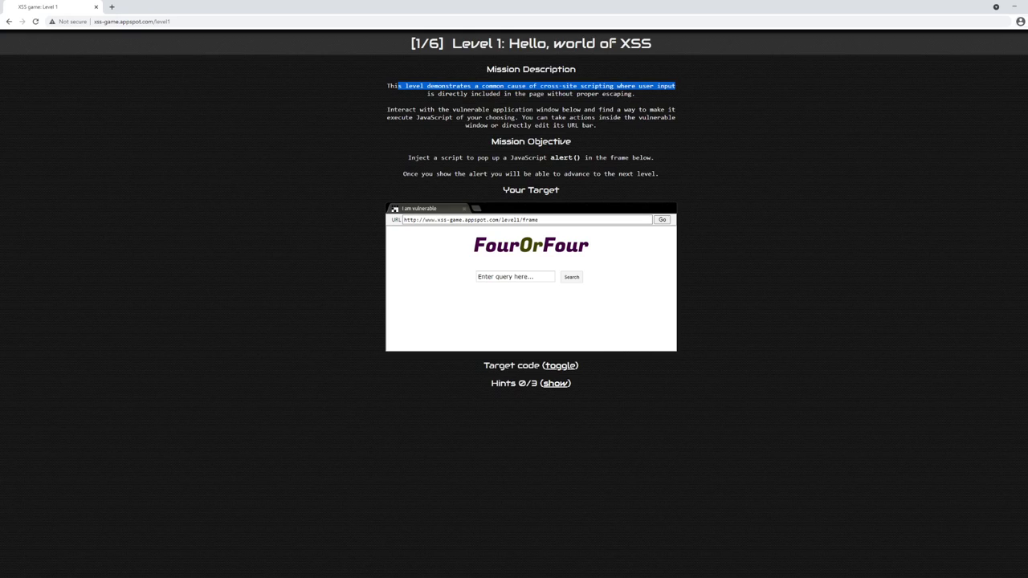
- Read the level description about unescaped input and select the query in the frame's address
{"action": "left_click_drag", "start_coordinate": [402, 87], "coordinate": [634, 93]}
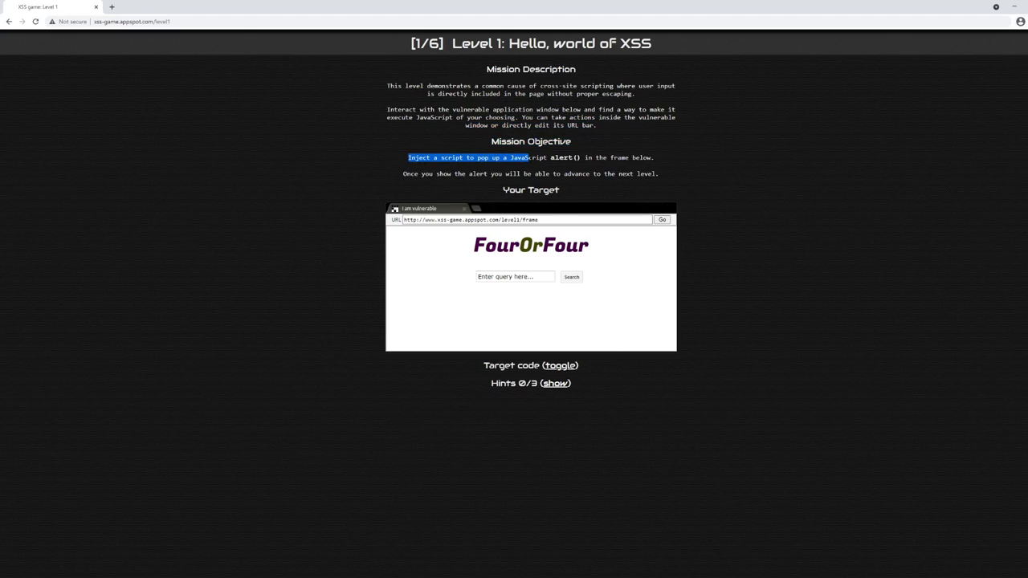
{"action": "left_click_drag", "start_coordinate": [527, 157], "coordinate": [656, 158]}
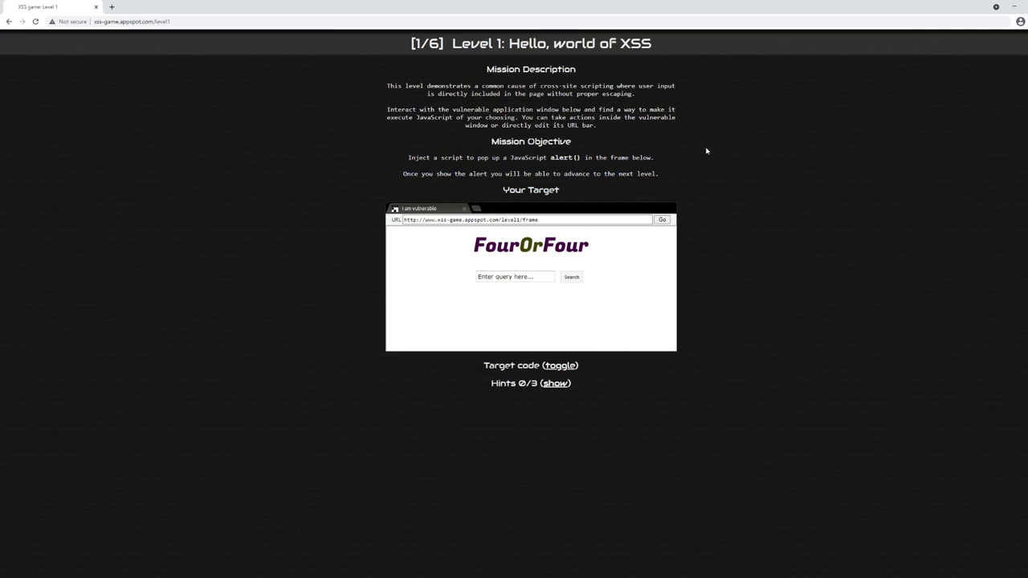
{"action": "mouse_move", "coordinate": [539, 313]}
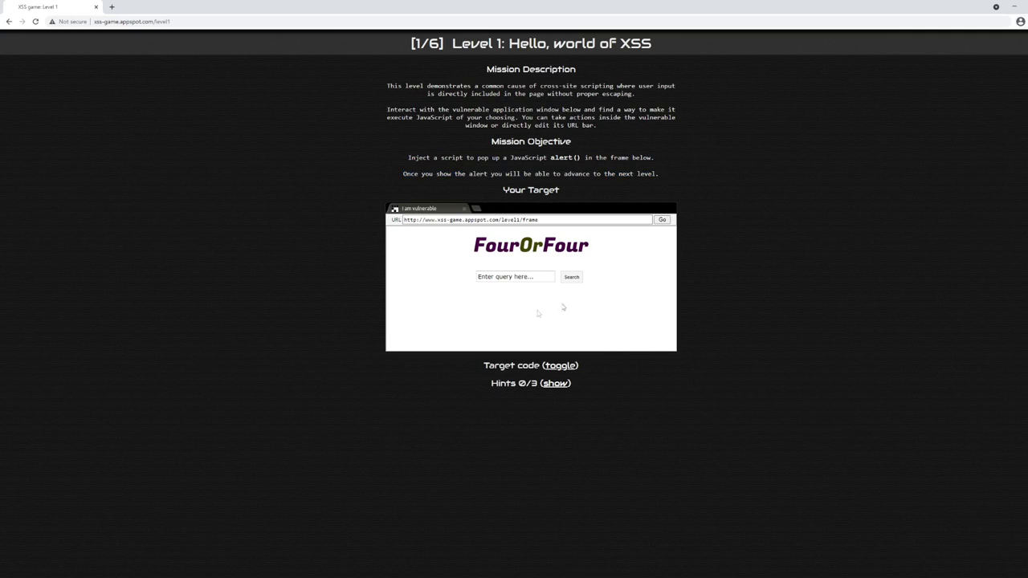
{"action": "mouse_move", "coordinate": [512, 260]}
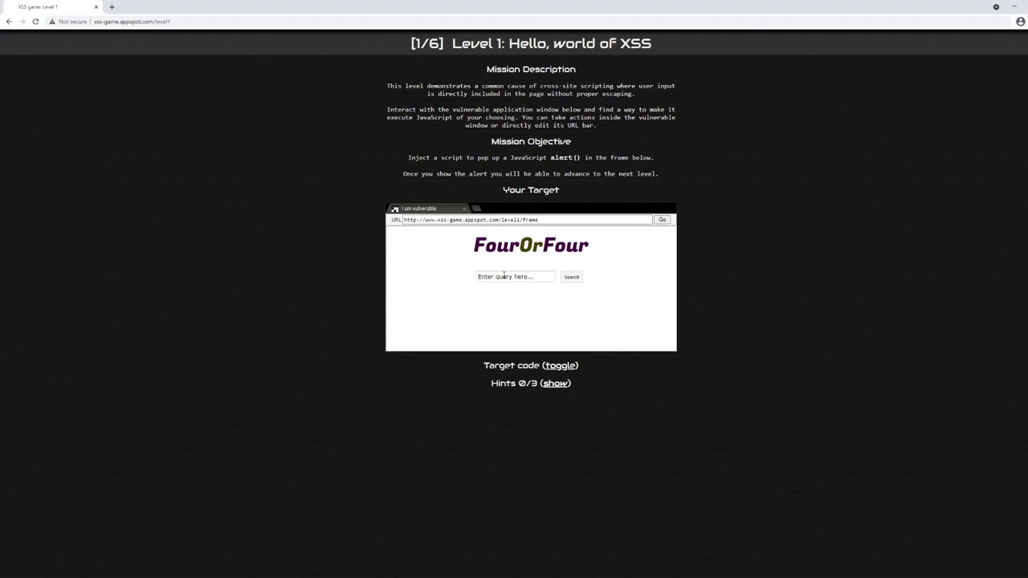
{"action": "mouse_move", "coordinate": [408, 286]}
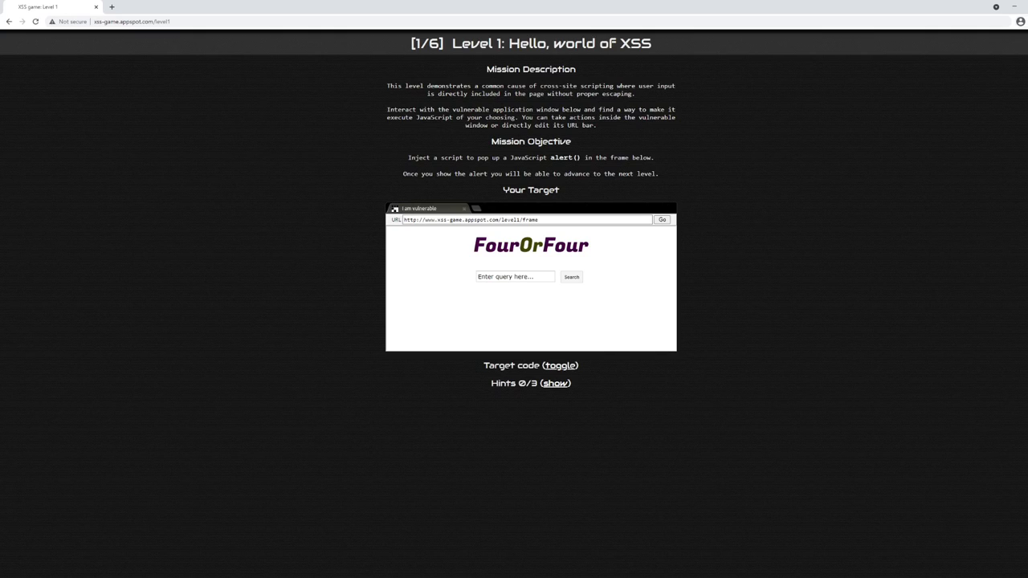
{"action": "mouse_move", "coordinate": [450, 142]}
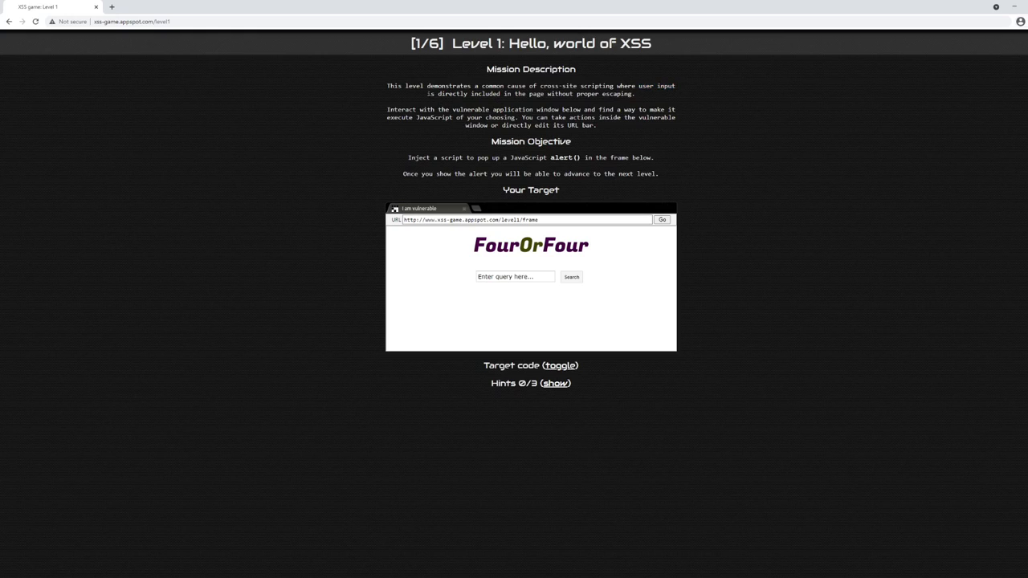
{"action": "left_click_drag", "start_coordinate": [427, 93], "coordinate": [635, 93]}
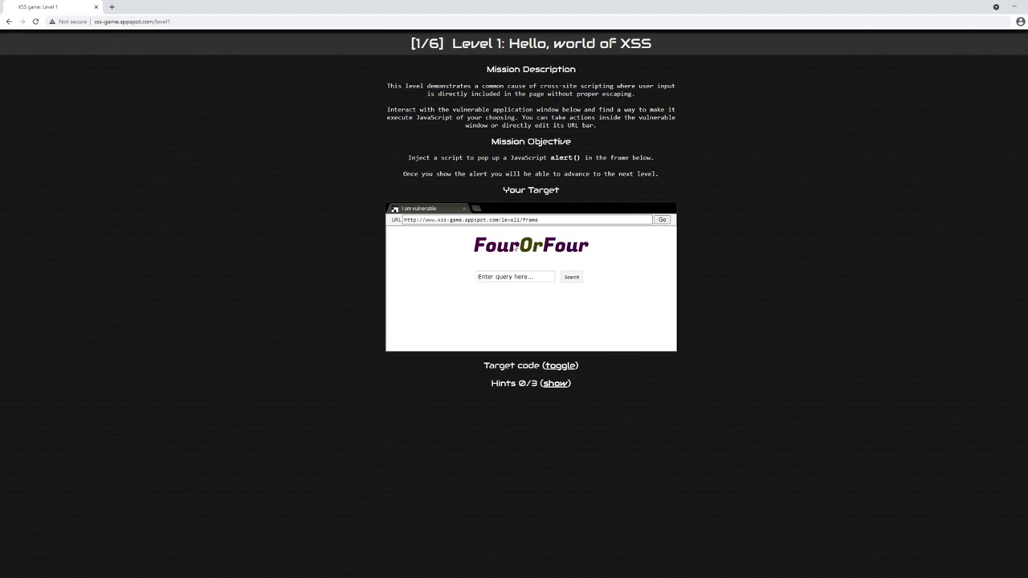
{"action": "mouse_move", "coordinate": [559, 267]}
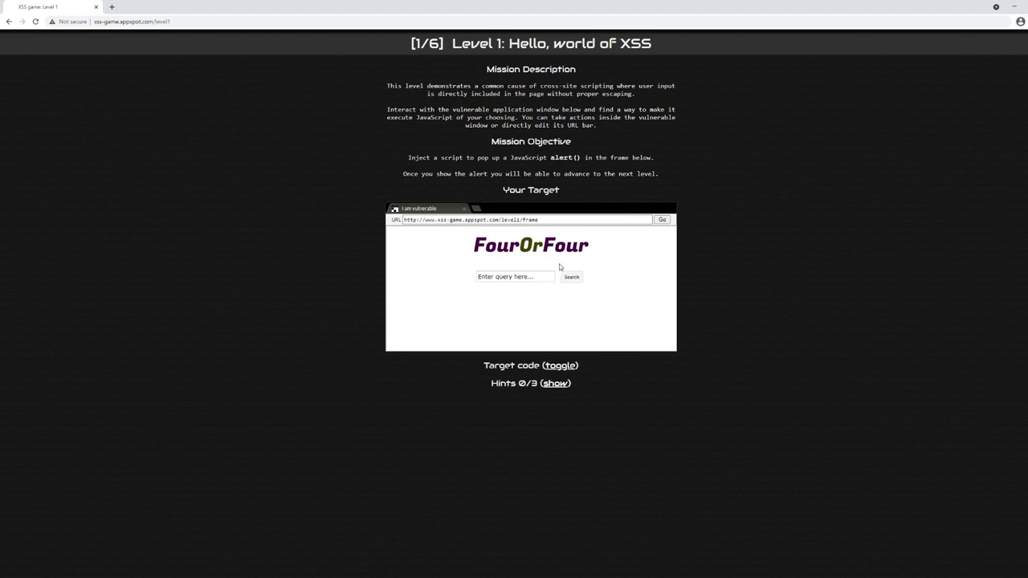
{"action": "mouse_move", "coordinate": [501, 273]}
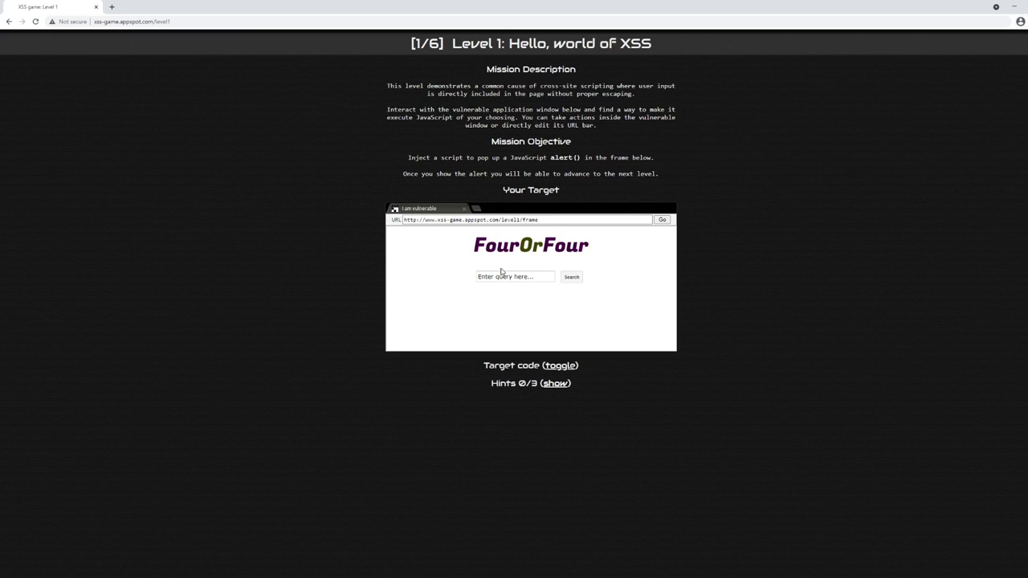
{"action": "mouse_move", "coordinate": [547, 258]}
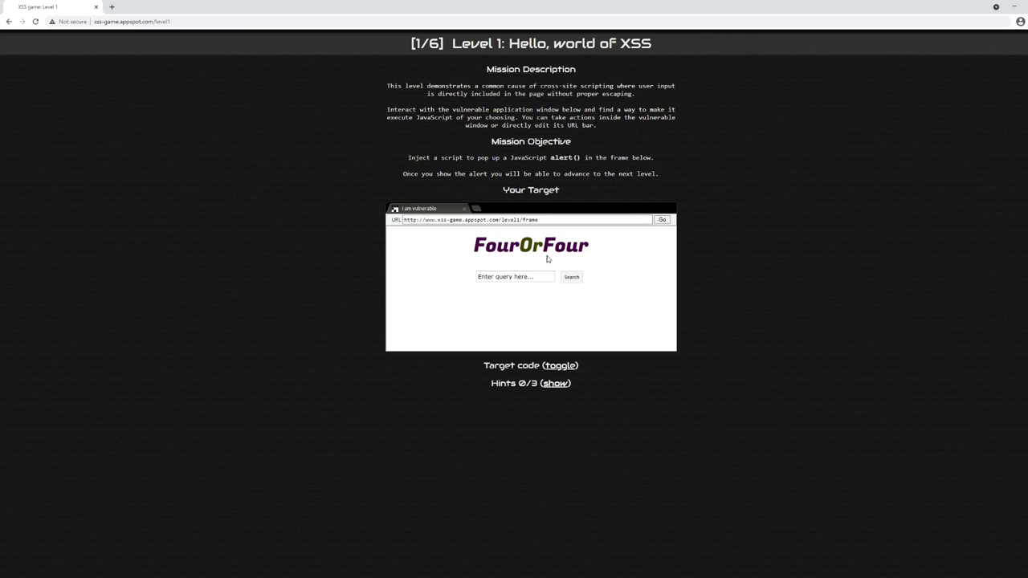
{"action": "left_click", "coordinate": [498, 219]}
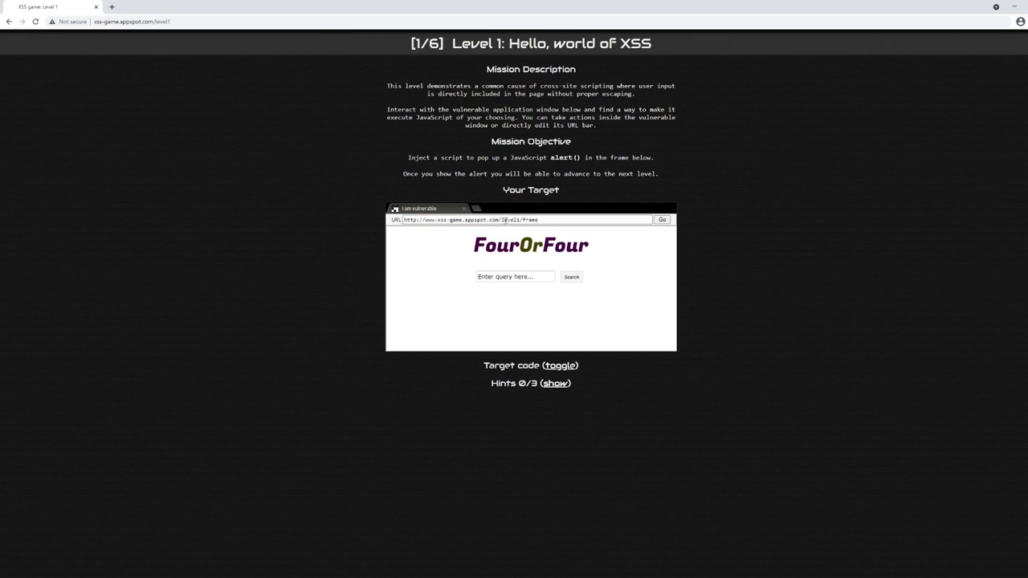
{"action": "double_click", "coordinate": [529, 218]}
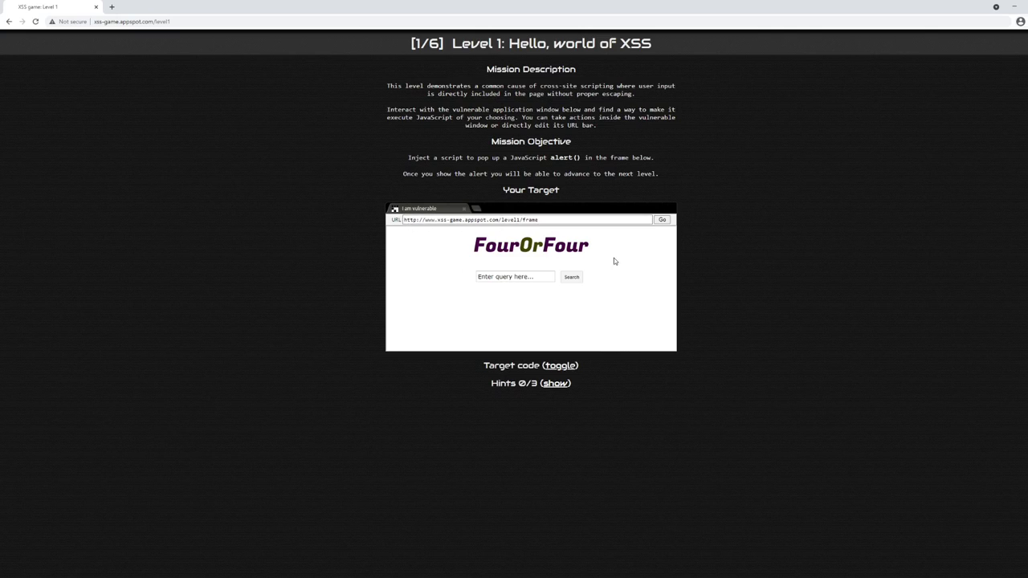
{"action": "mouse_move", "coordinate": [530, 273]}
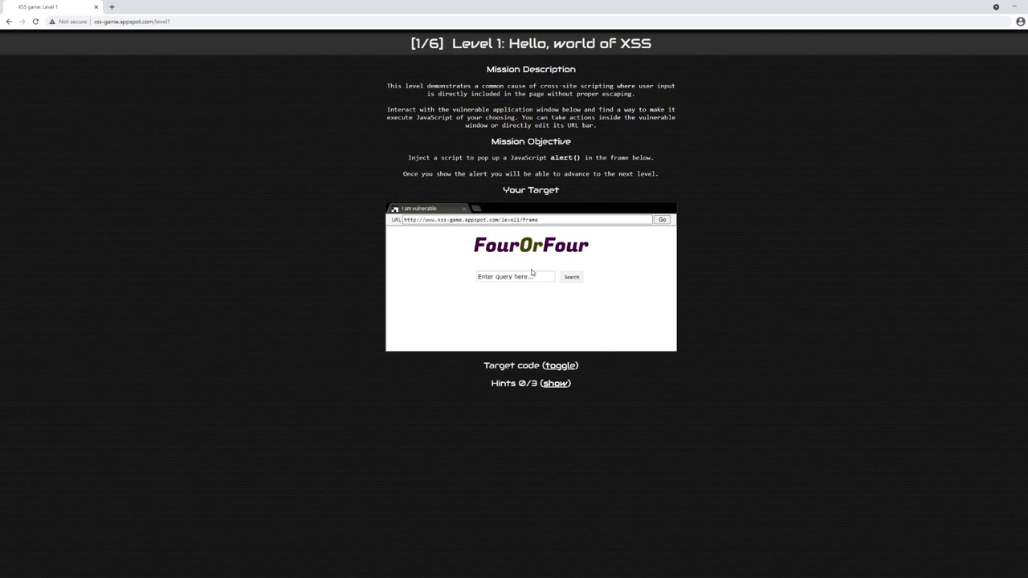
- Search for test in the vulnerable frame, getting 'Sorry, no results were found for test'
{"action": "left_click", "coordinate": [514, 276]}
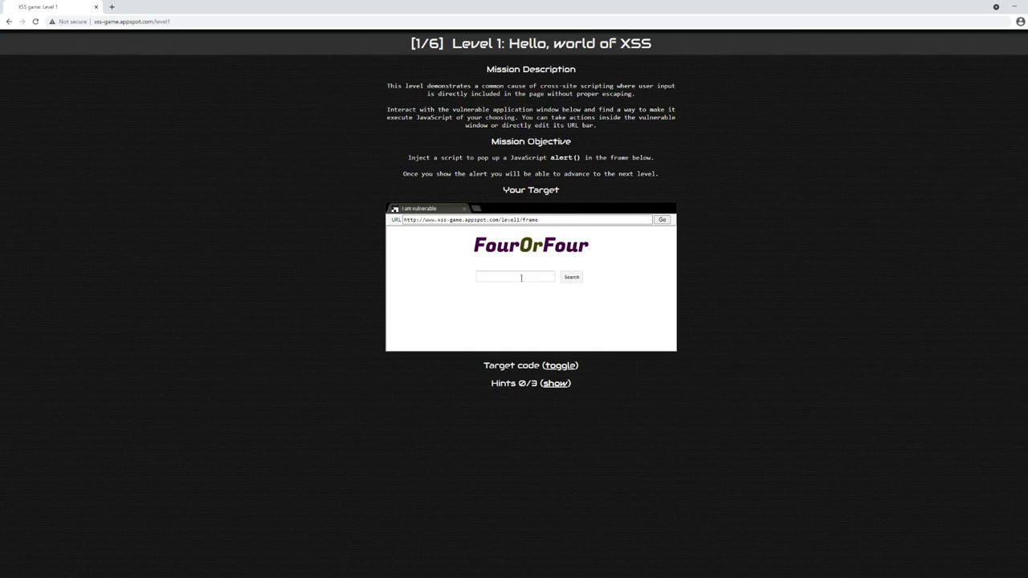
{"action": "left_click", "coordinate": [514, 277]}
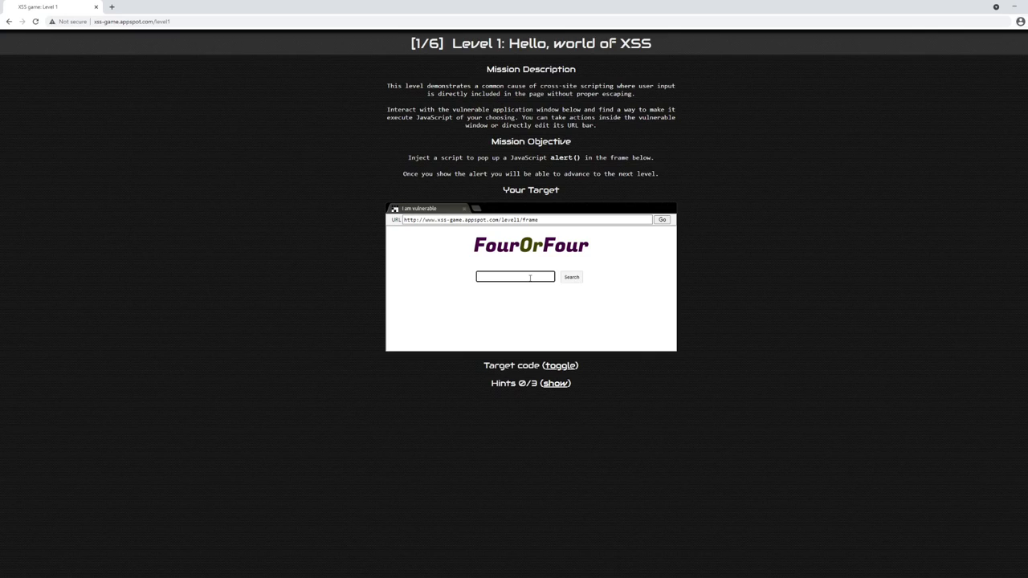
{"action": "left_click", "coordinate": [514, 277]}
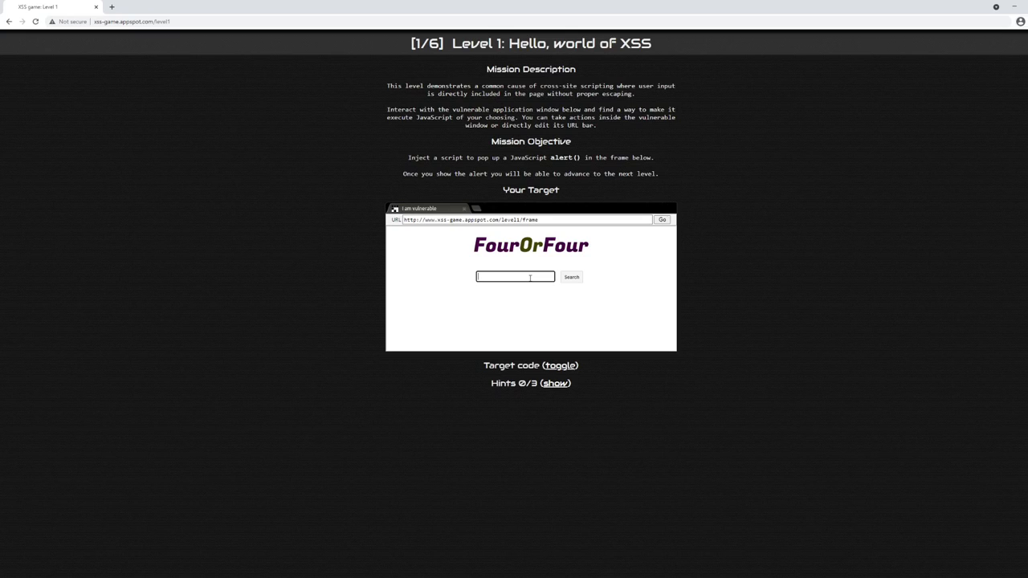
{"action": "type", "text": "test"}
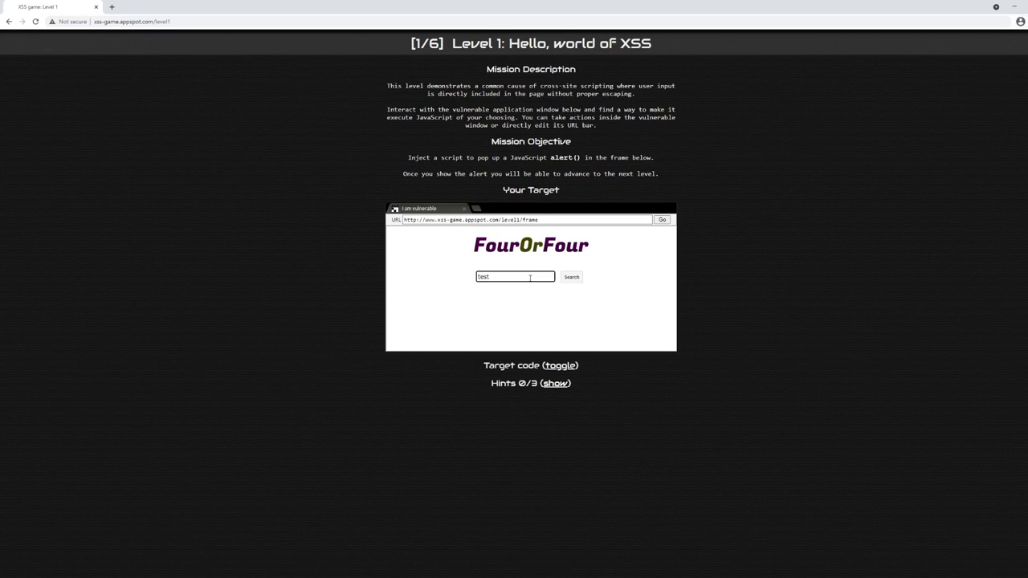
{"action": "left_click", "coordinate": [573, 276]}
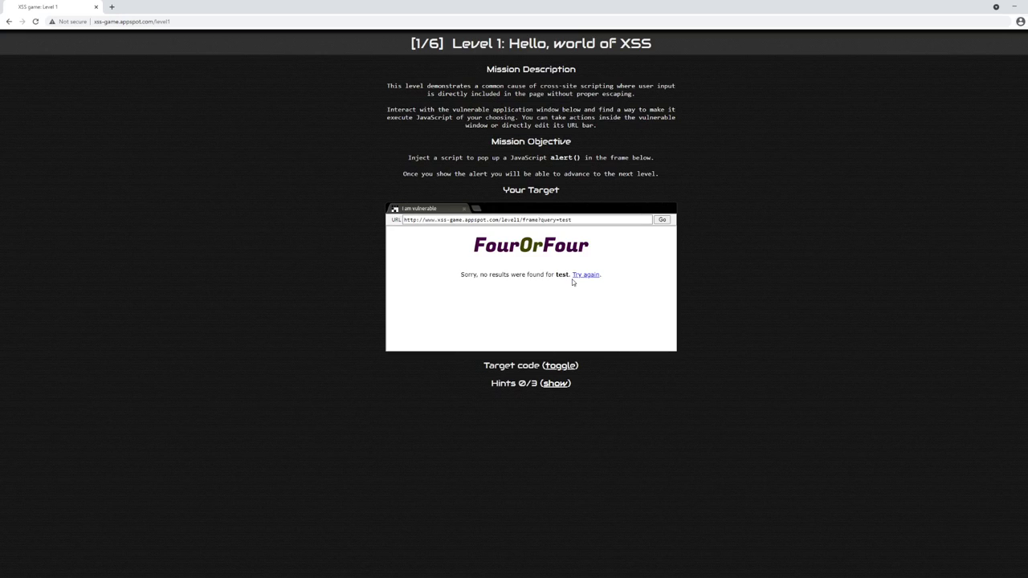
{"action": "mouse_move", "coordinate": [589, 297]}
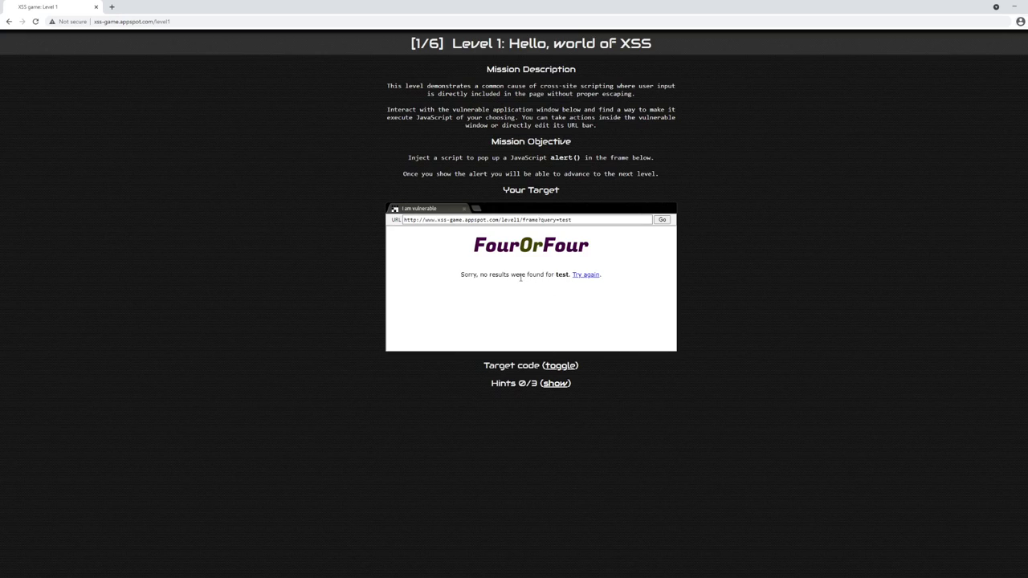
{"action": "mouse_move", "coordinate": [527, 237]}
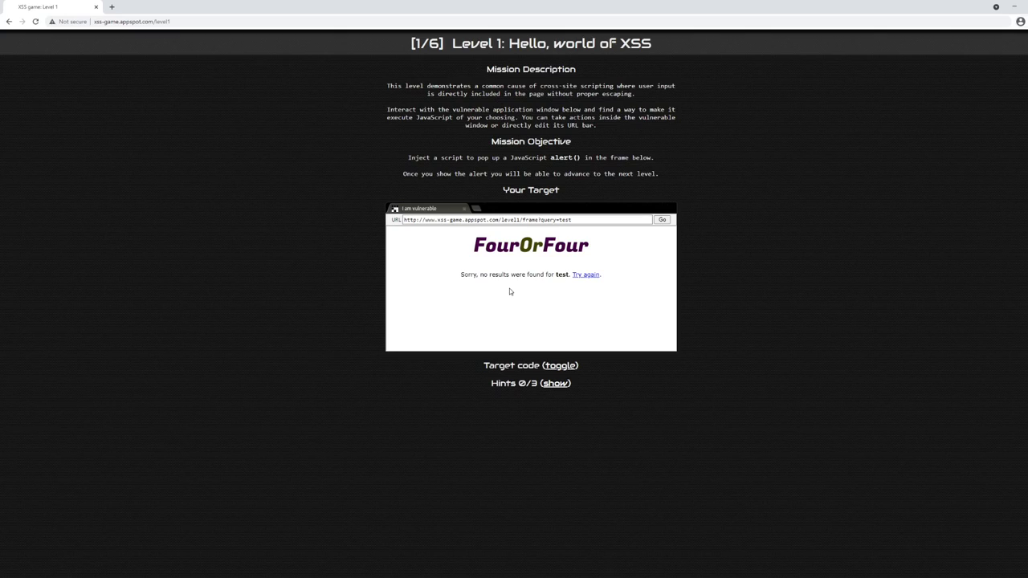
{"action": "mouse_move", "coordinate": [514, 286]}
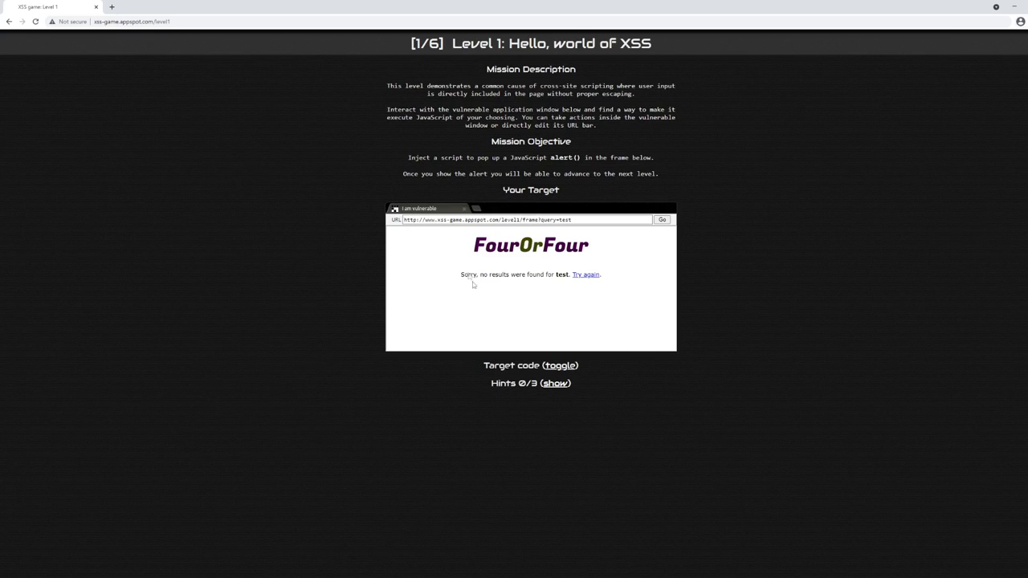
{"action": "left_click", "coordinate": [549, 218]}
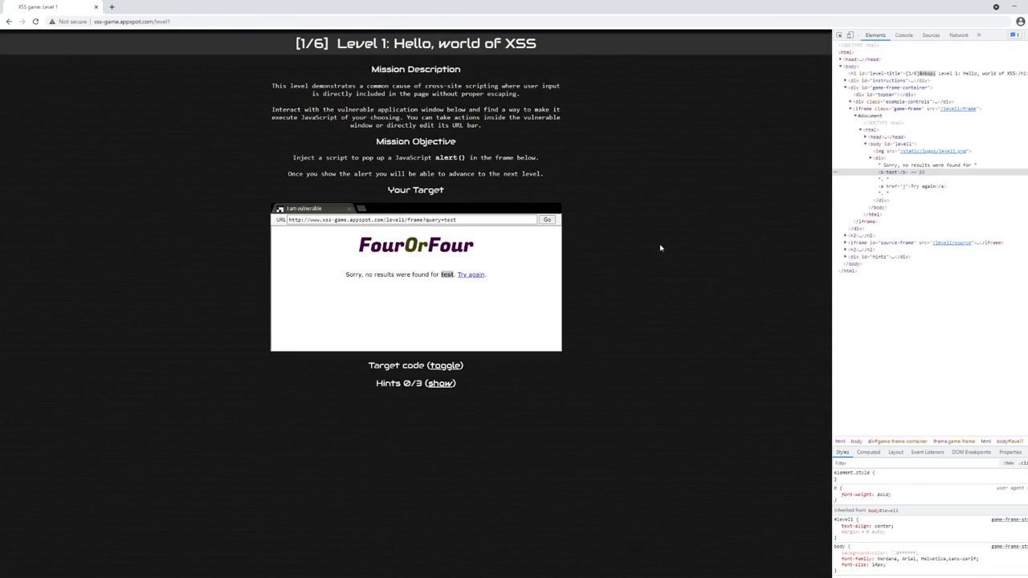
{"action": "mouse_move", "coordinate": [887, 172]}
{"action": "type", "text": "<"}
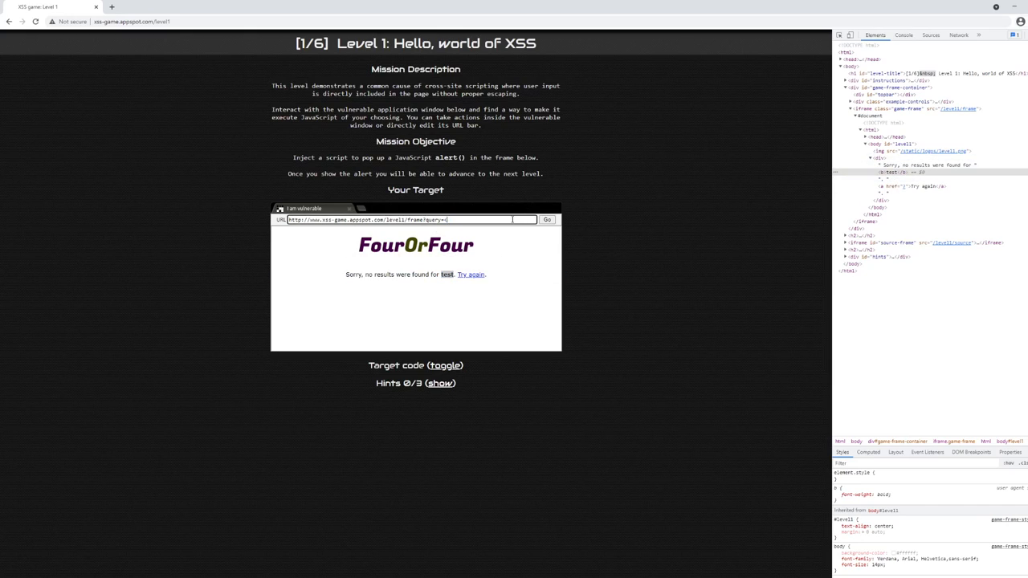
- Change the URL query to <strong>test</strong> so the echoed term renders bold, and inspect its element
{"action": "type", "text": "b>"}
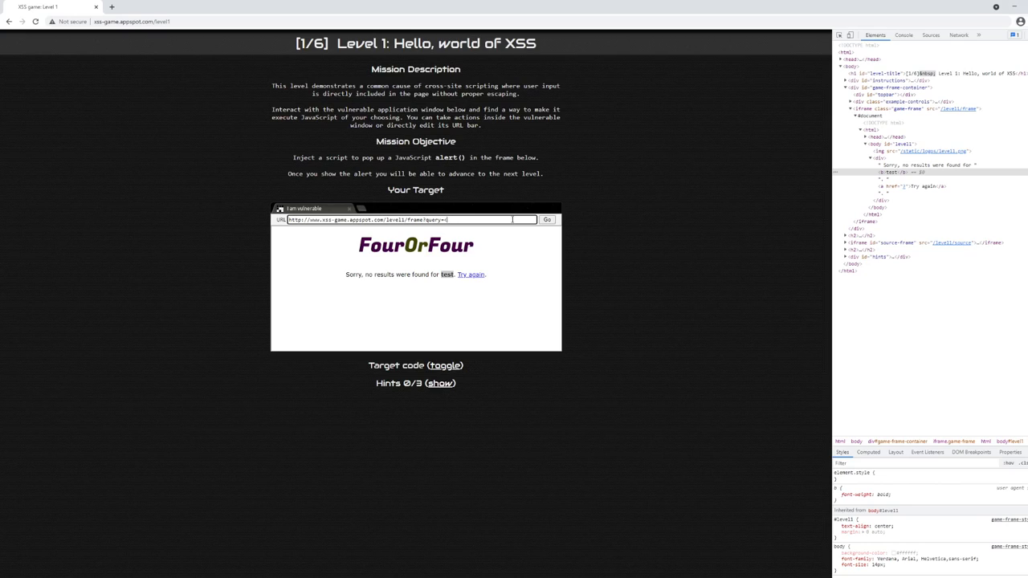
{"action": "type", "text": "<strong>"}
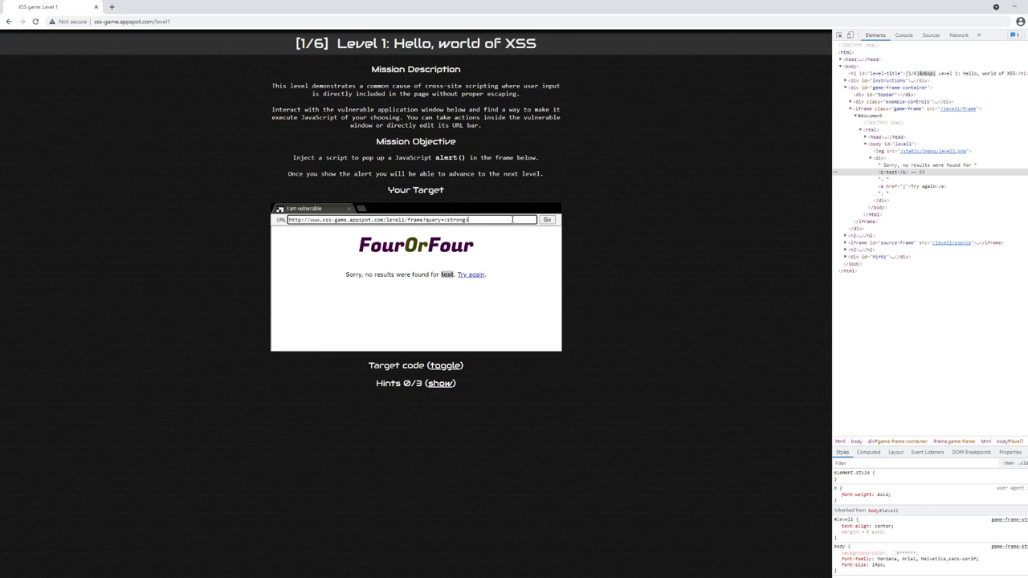
{"action": "type", "text": "test</strong>"}
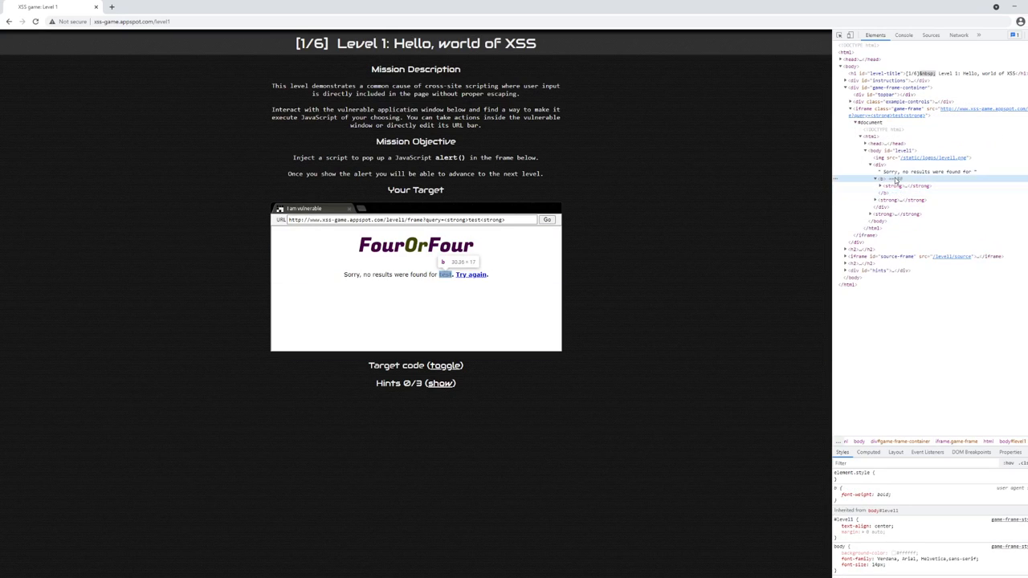
{"action": "left_click", "coordinate": [878, 186]}
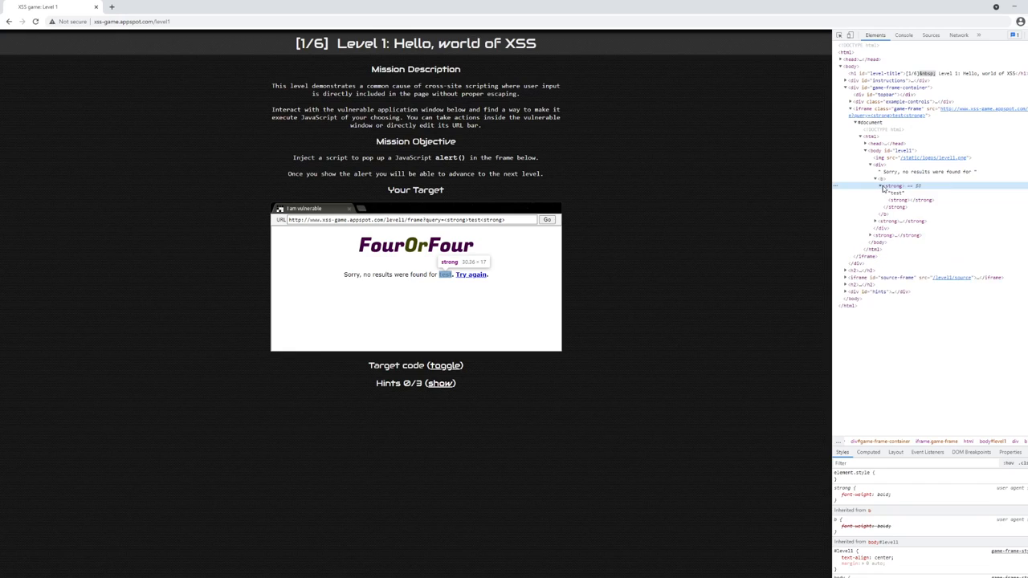
{"action": "mouse_move", "coordinate": [554, 256]}
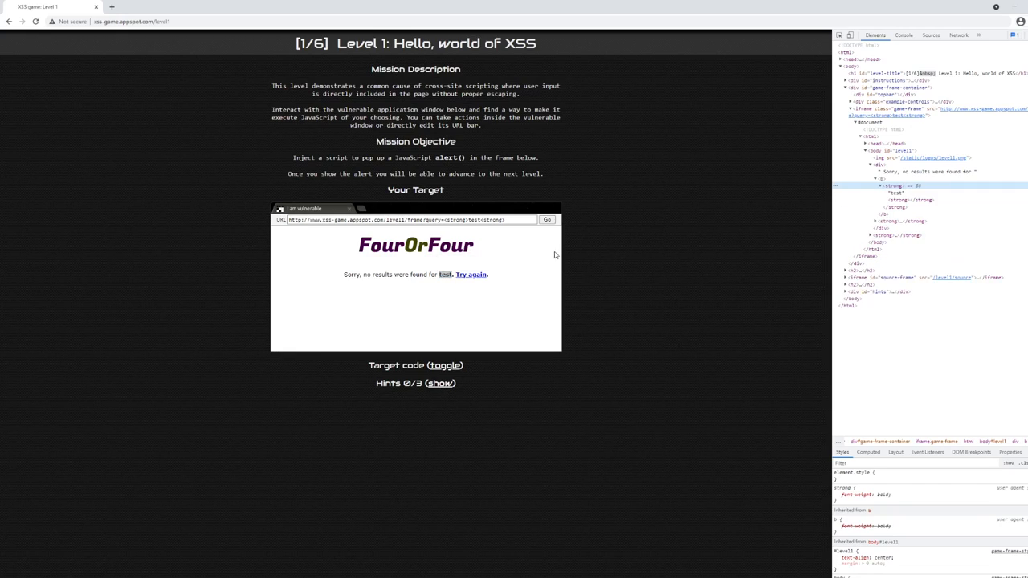
{"action": "mouse_move", "coordinate": [528, 254]}
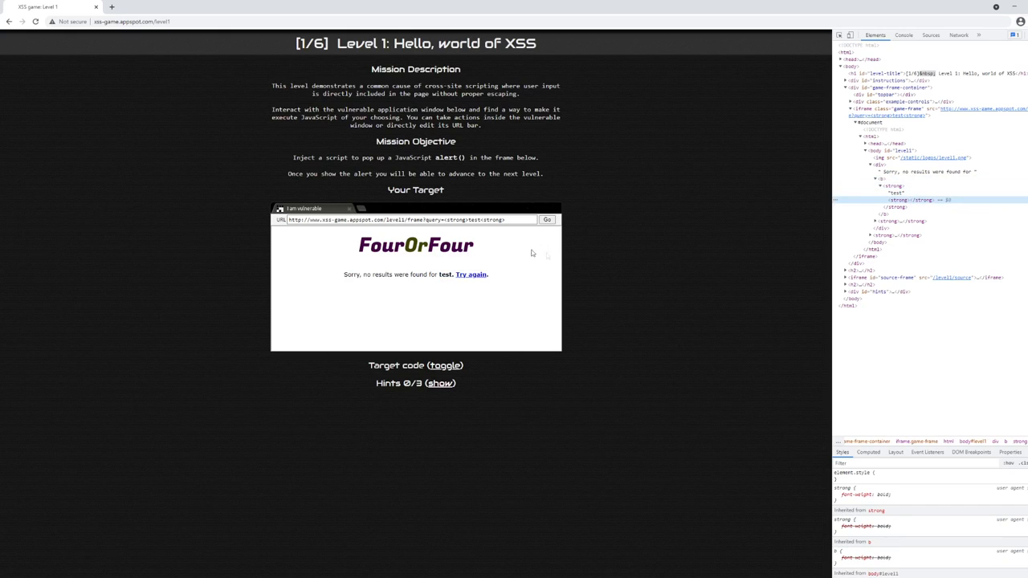
- Select the query in the frame's address and inspect the echoed result text's markup
{"action": "double_click", "coordinate": [453, 219]}
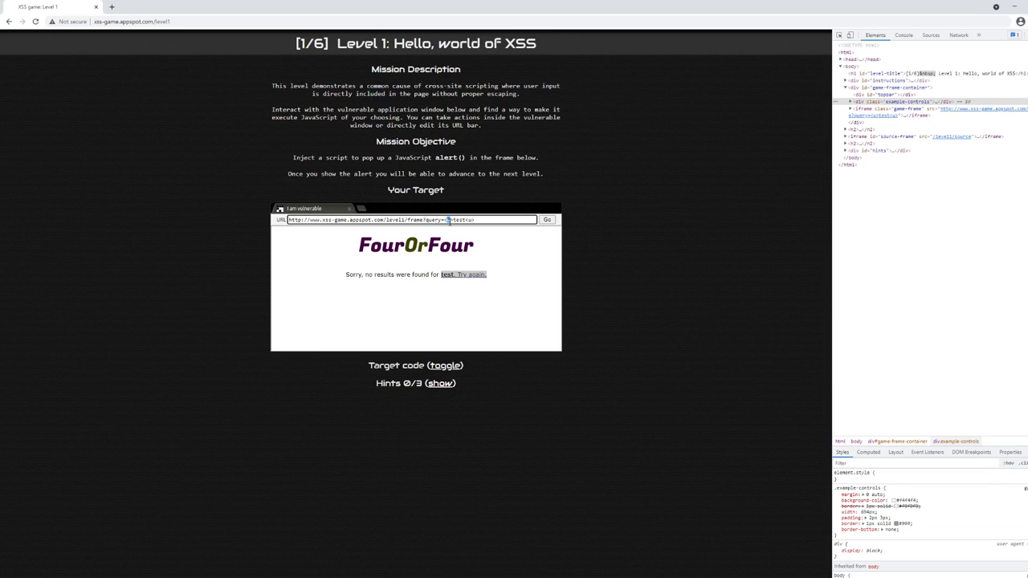
{"action": "right_click", "coordinate": [446, 273]}
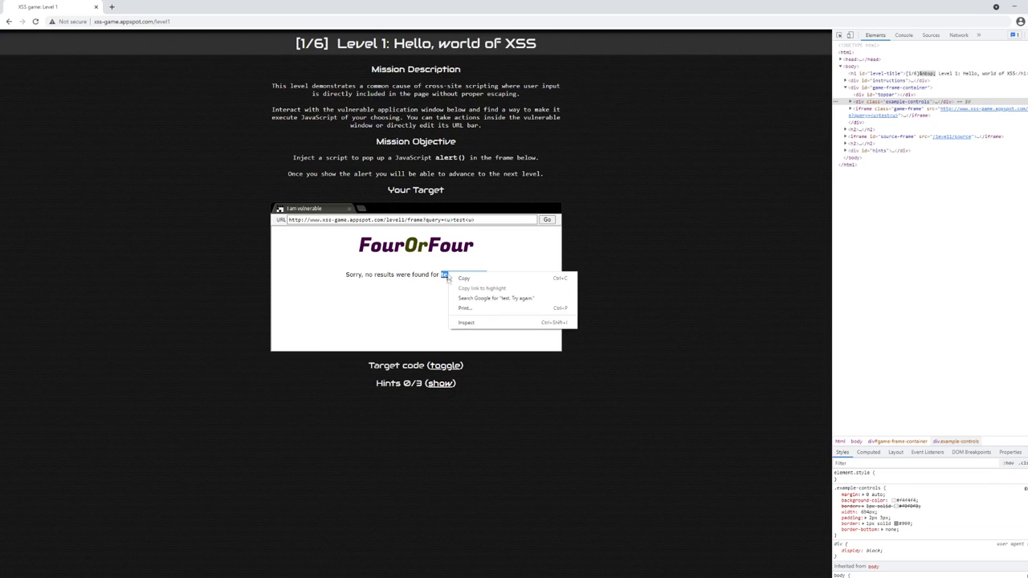
{"action": "left_click", "coordinate": [466, 321]}
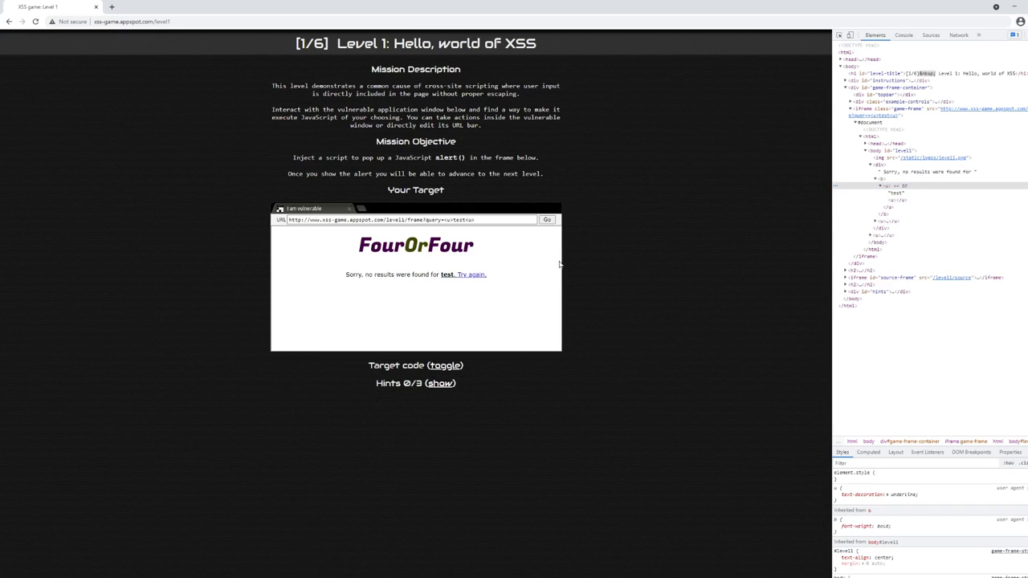
{"action": "mouse_move", "coordinate": [466, 237]}
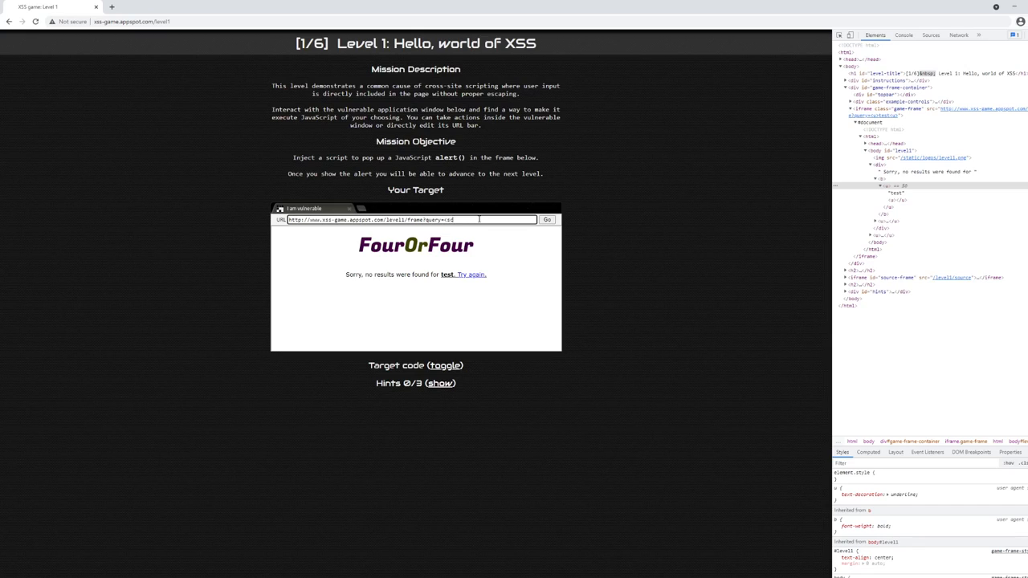
- Set the URL query to <script>alert()</script> and load it to pop the congratulations alert
{"action": "type", "text": "cript>"}
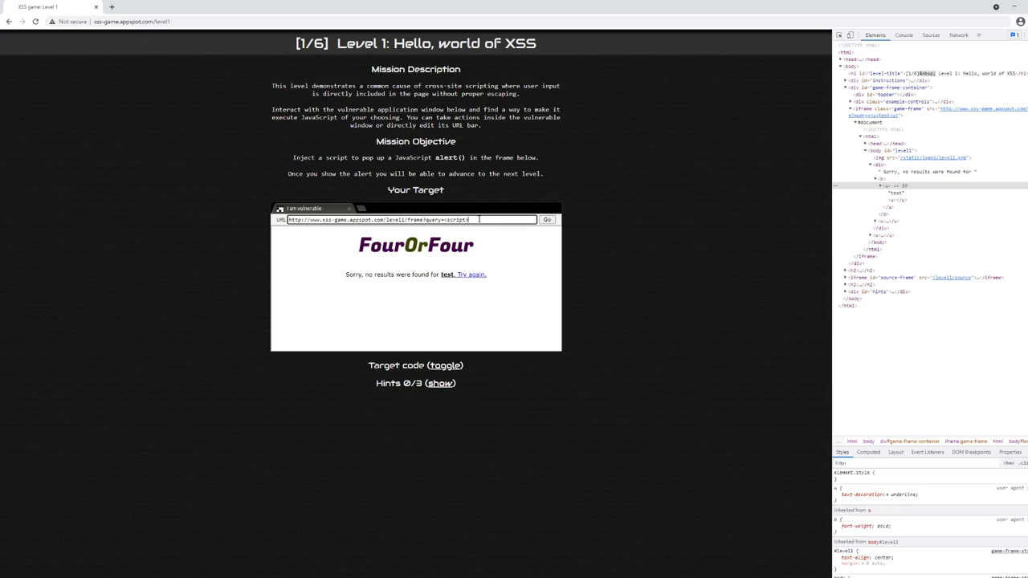
{"action": "type", "text": "alert()</"}
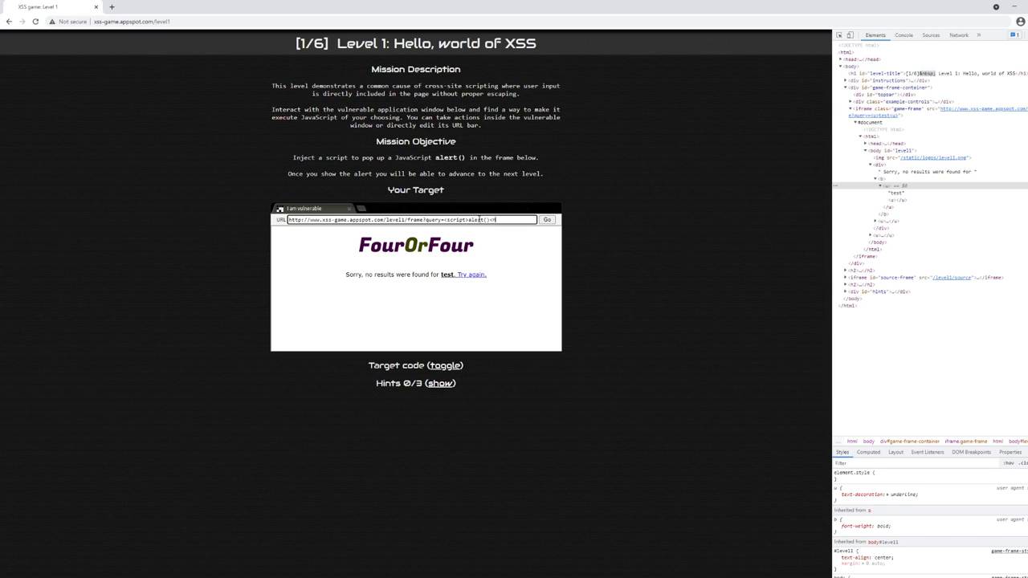
{"action": "type", "text": "</script>"}
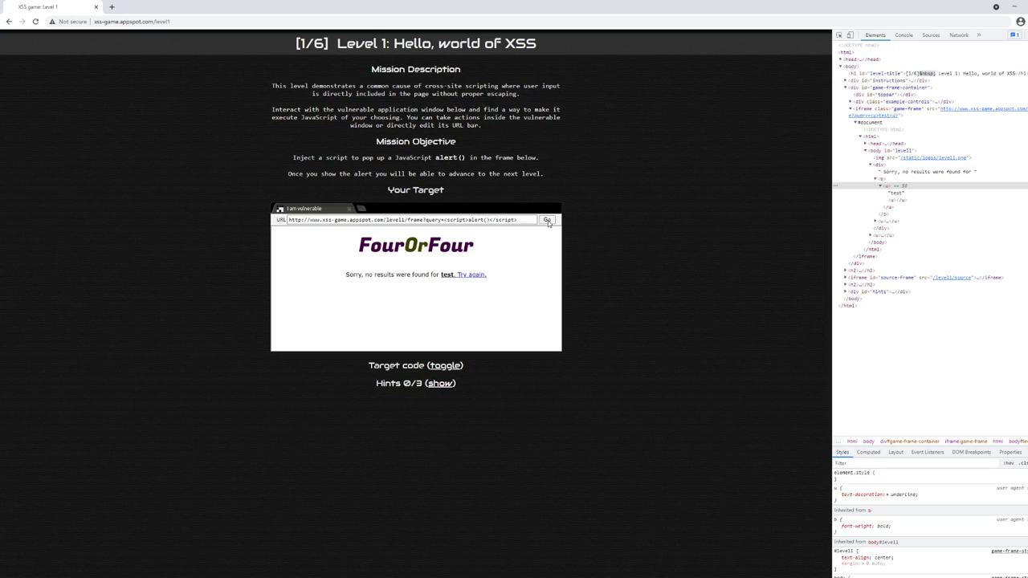
{"action": "left_click", "coordinate": [546, 220]}
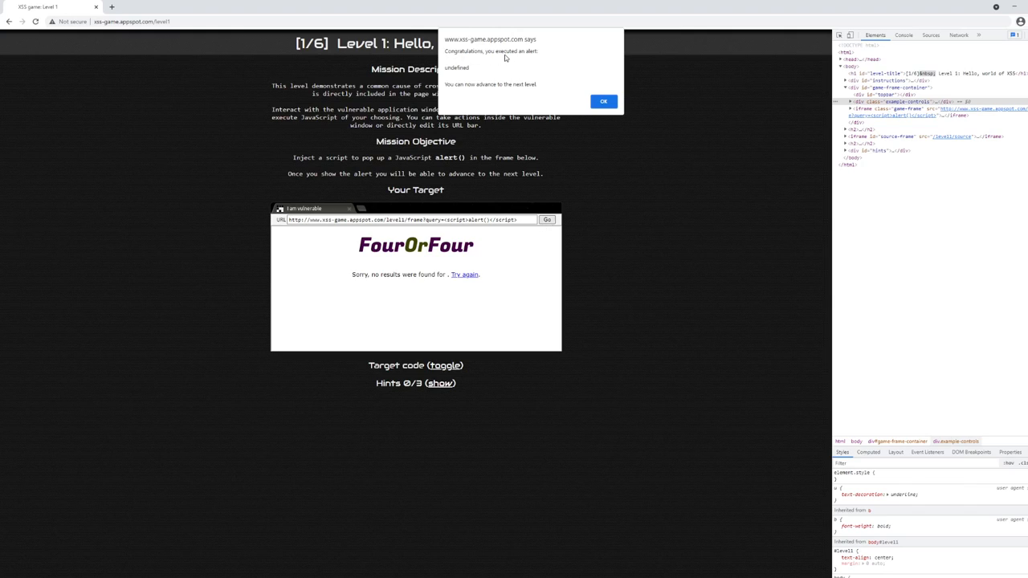
{"action": "mouse_move", "coordinate": [459, 72]}
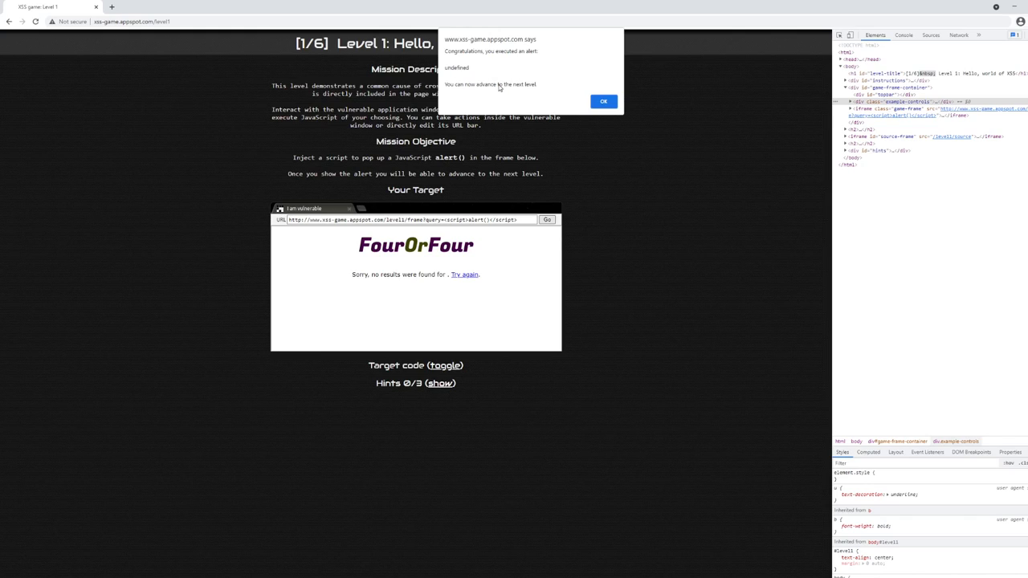
{"action": "mouse_move", "coordinate": [646, 221]}
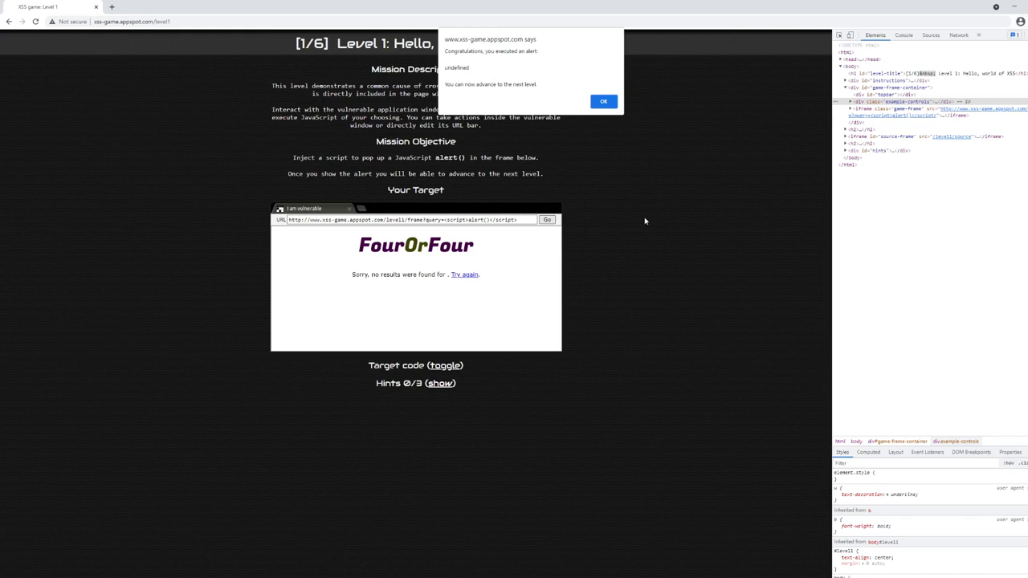